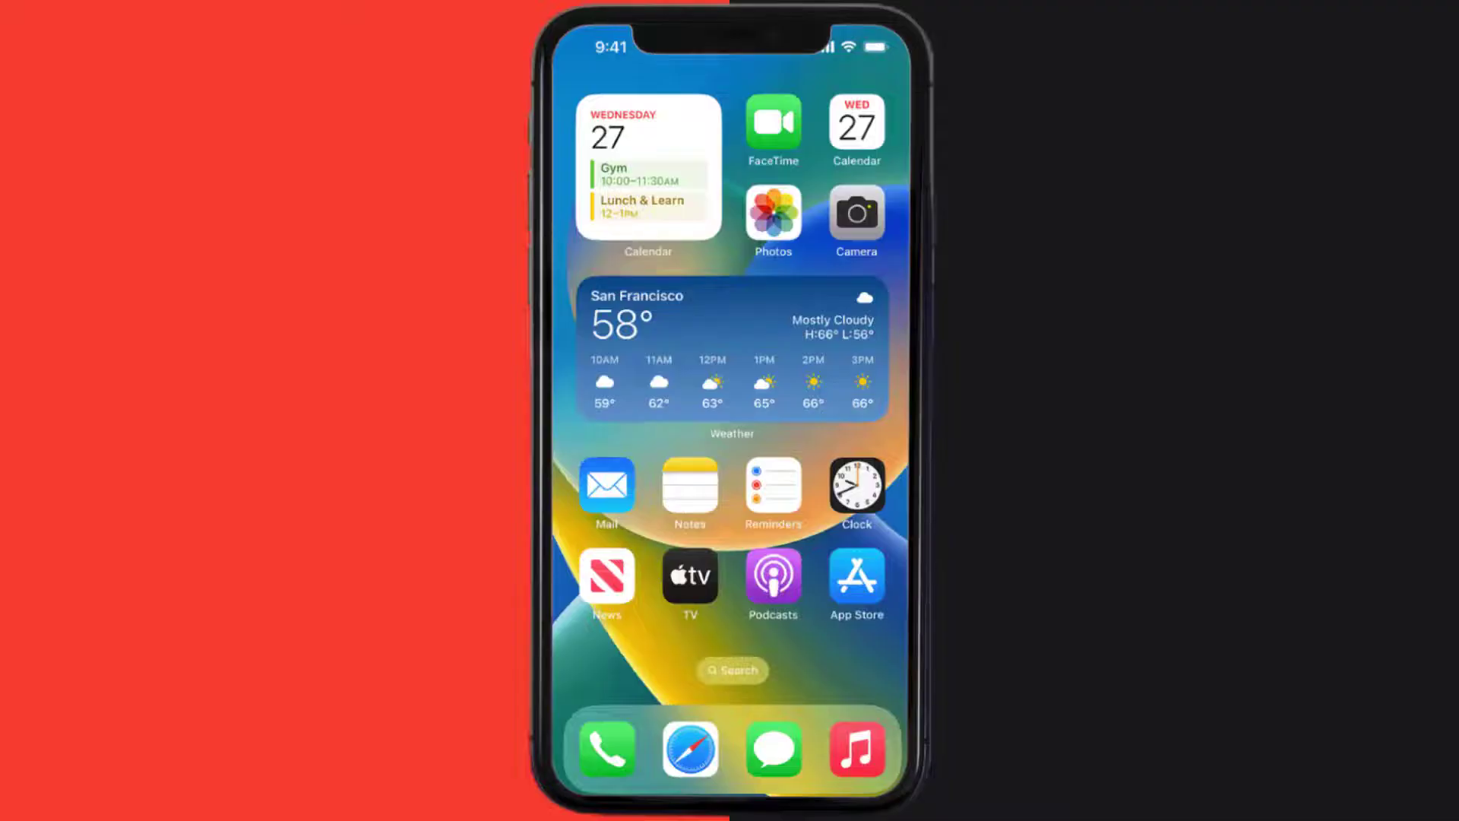
Step: Search the App Store for "arlo secure app" and start the Arlo Secure update
{"action": "left_click", "coordinate": [854, 579]}
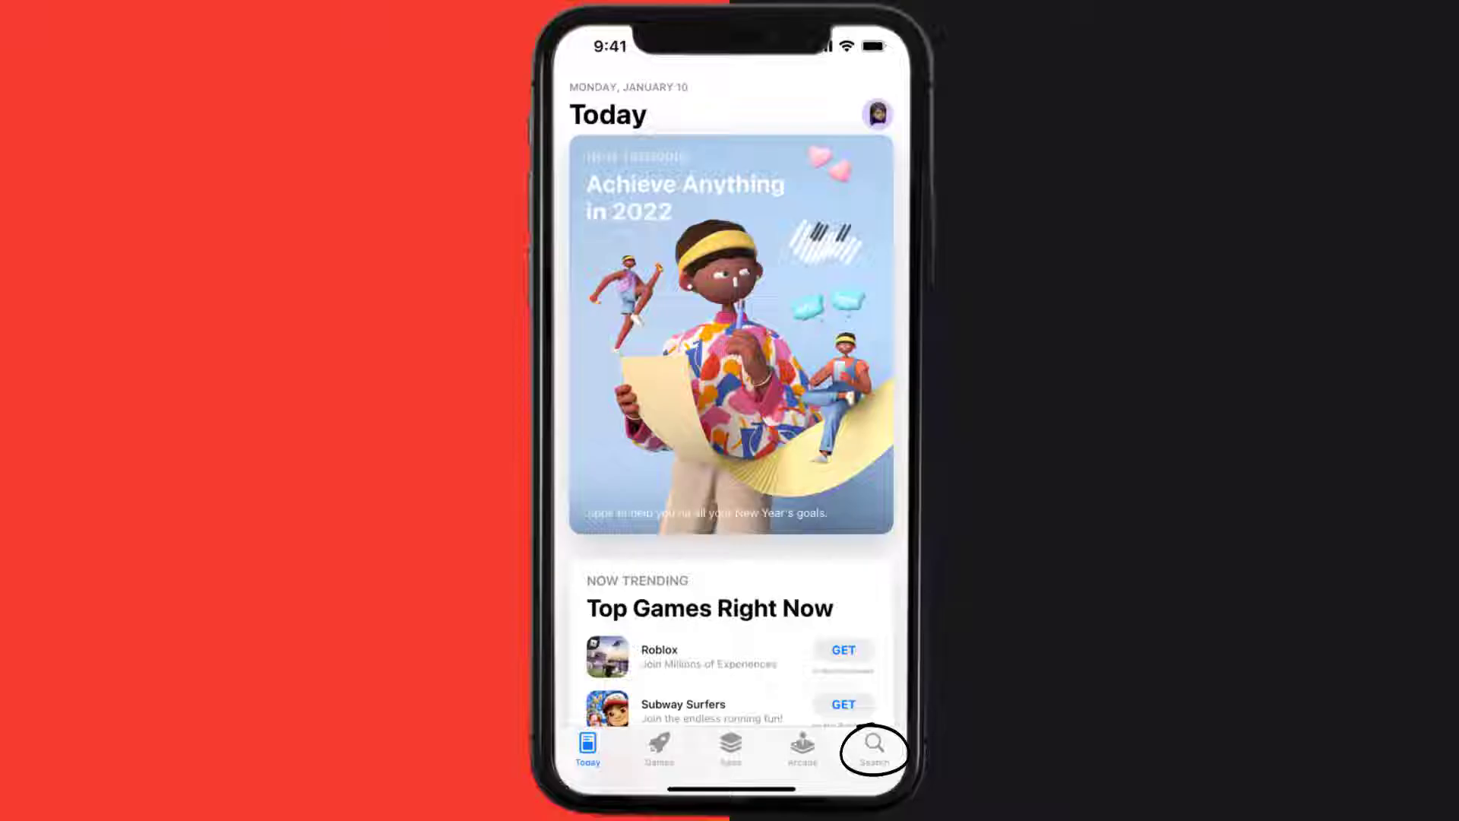
{"action": "left_click", "coordinate": [869, 744]}
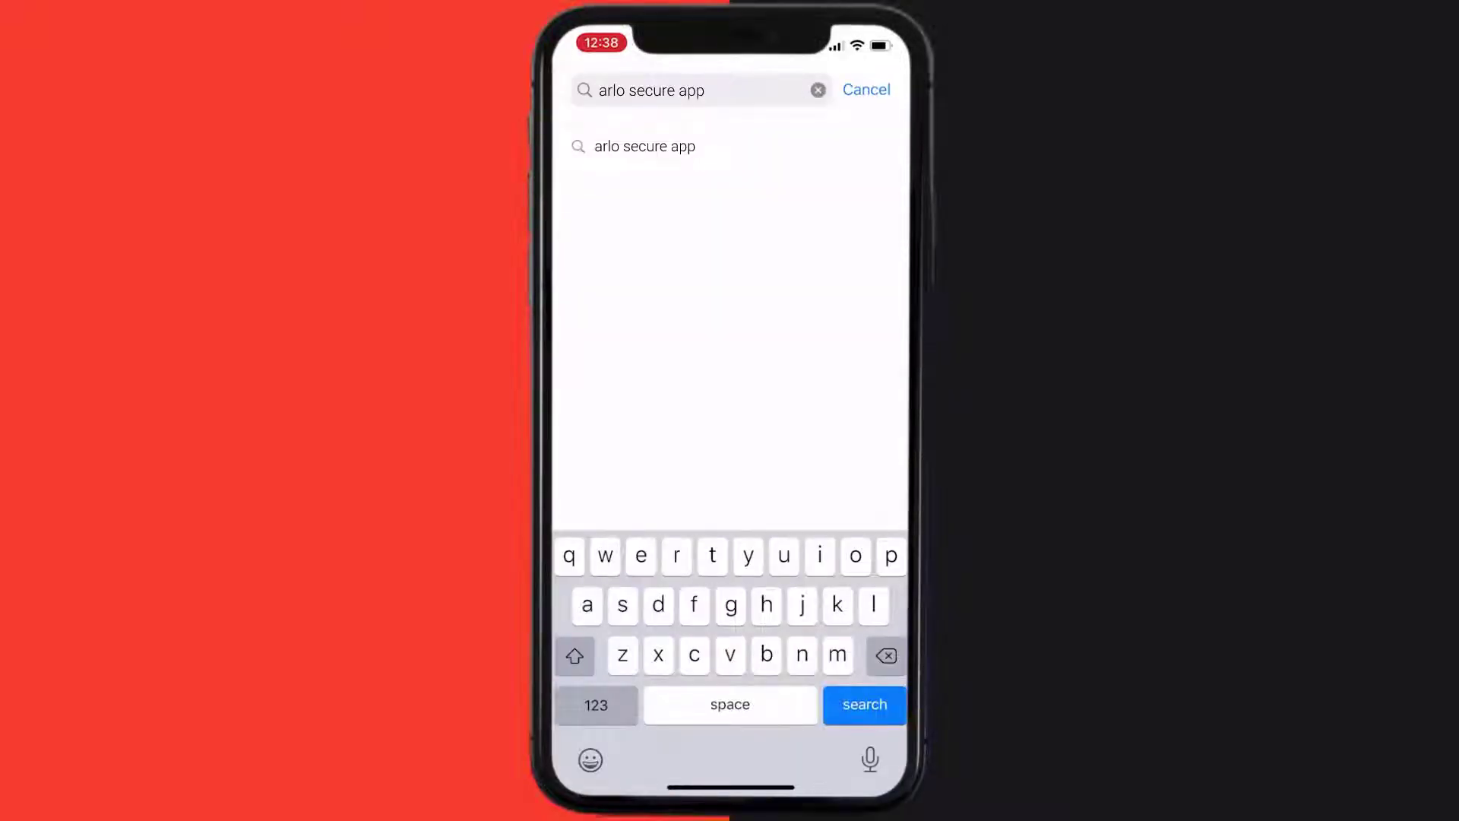
{"action": "left_click", "coordinate": [864, 703]}
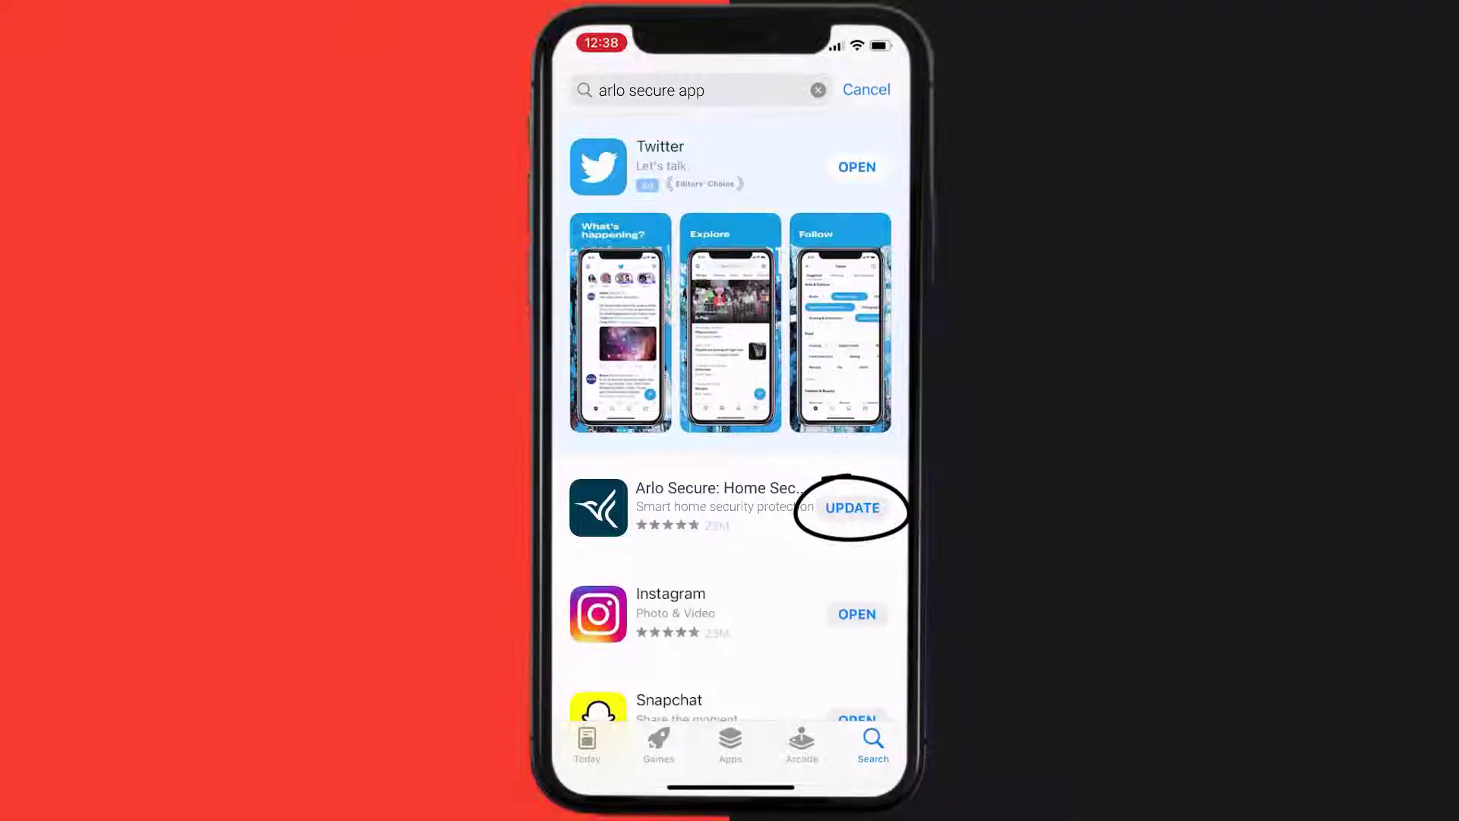
{"action": "left_click", "coordinate": [851, 508]}
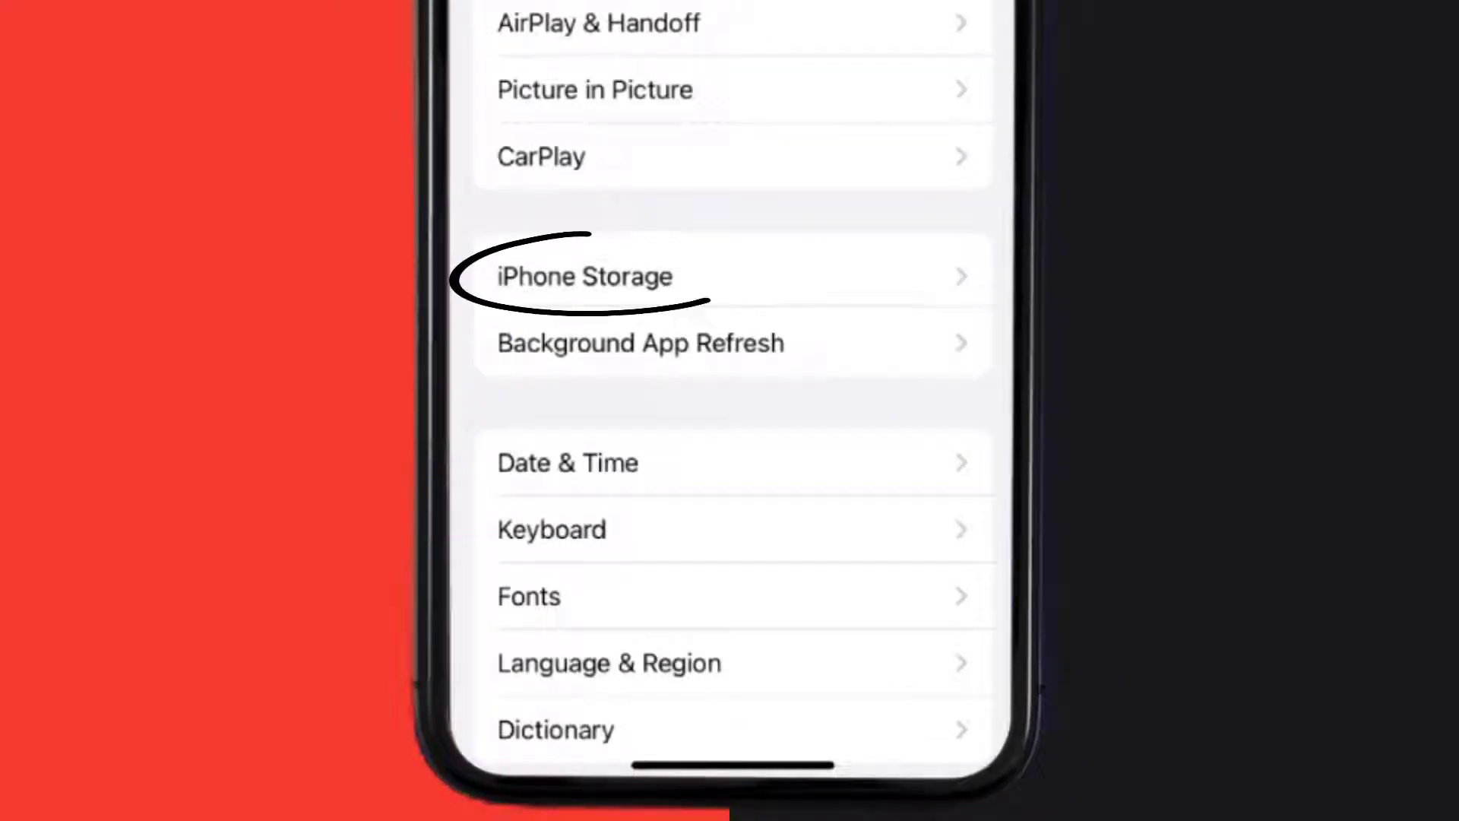
Step: Offload Arlo Secure from iPhone Storage, confirming Offload App to keep its data
{"action": "left_click", "coordinate": [584, 275]}
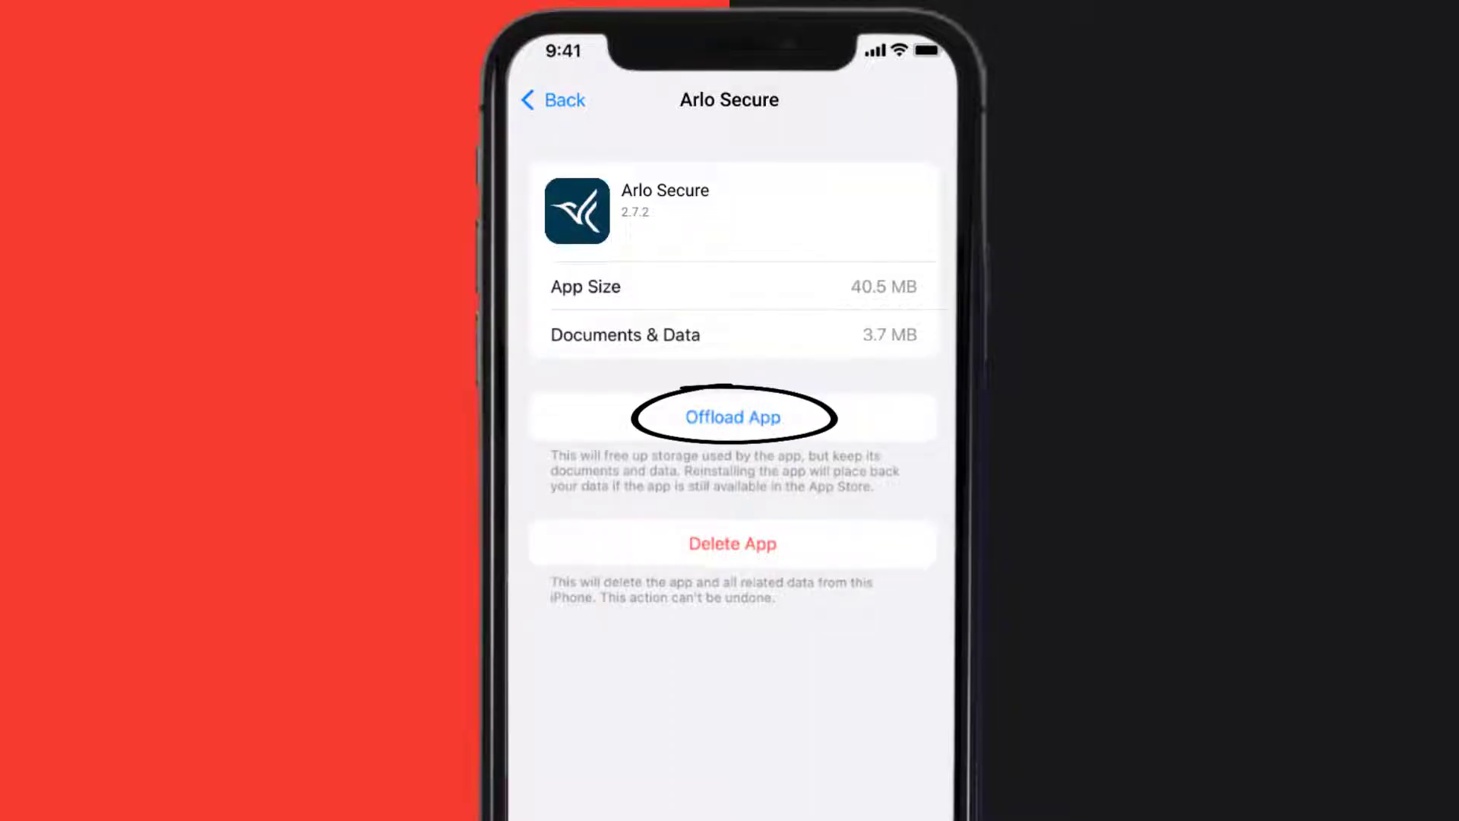
{"action": "left_click", "coordinate": [733, 416]}
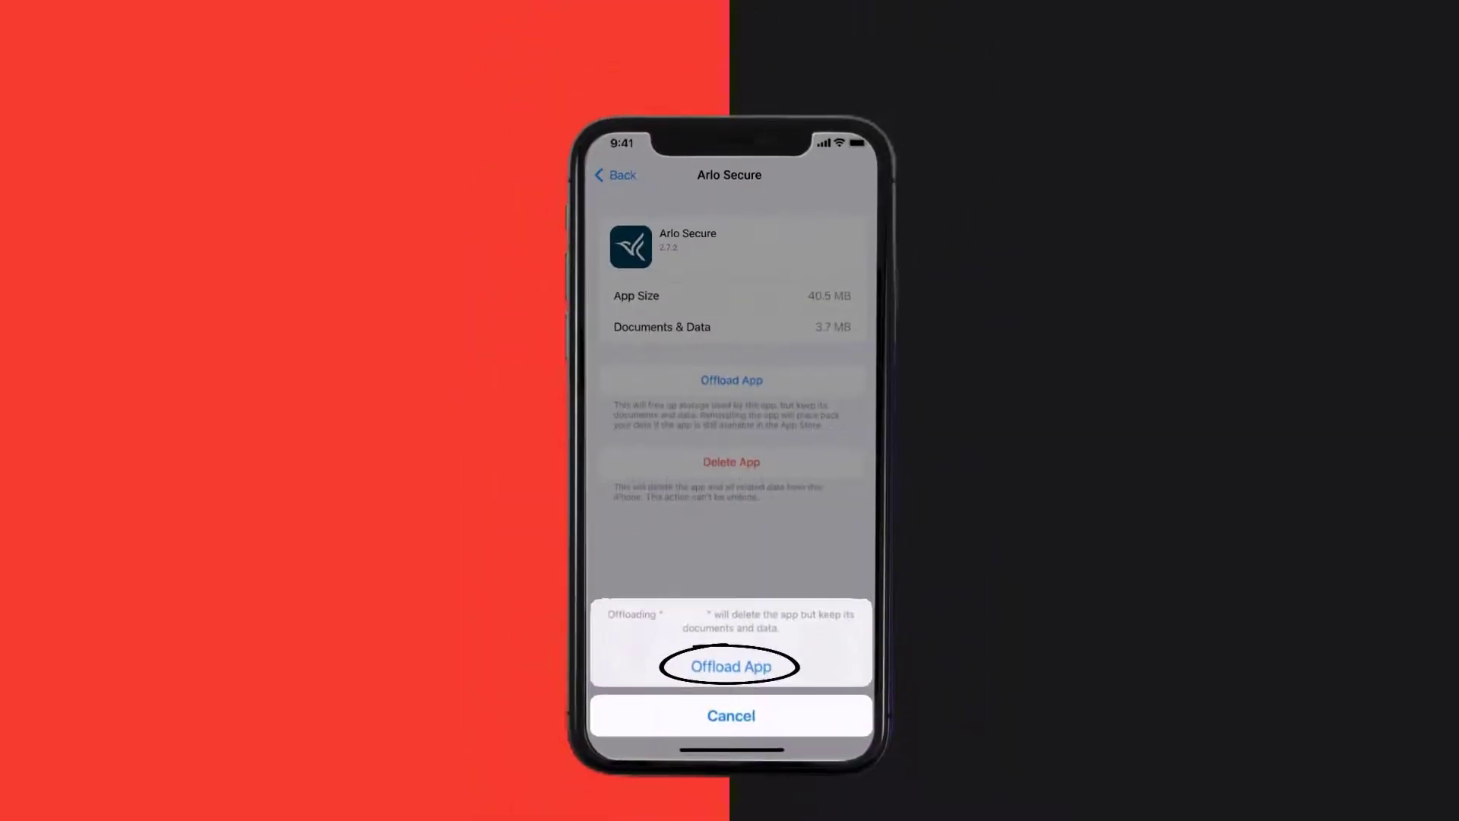
{"action": "left_click", "coordinate": [731, 665]}
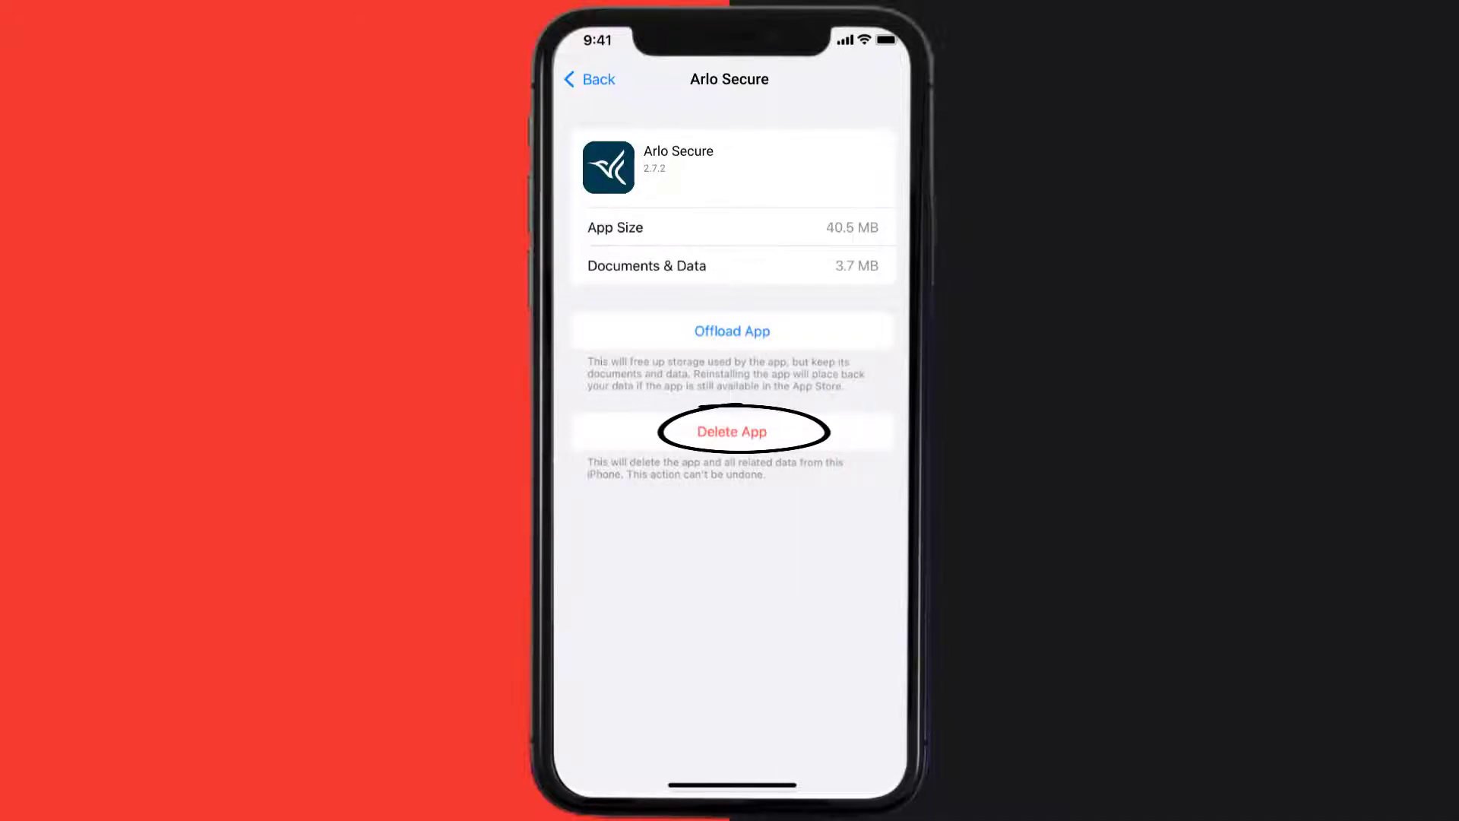
Step: Delete Arlo Secure, then reinstall it from the App Store search results until it shows OPEN
{"action": "left_click", "coordinate": [732, 430]}
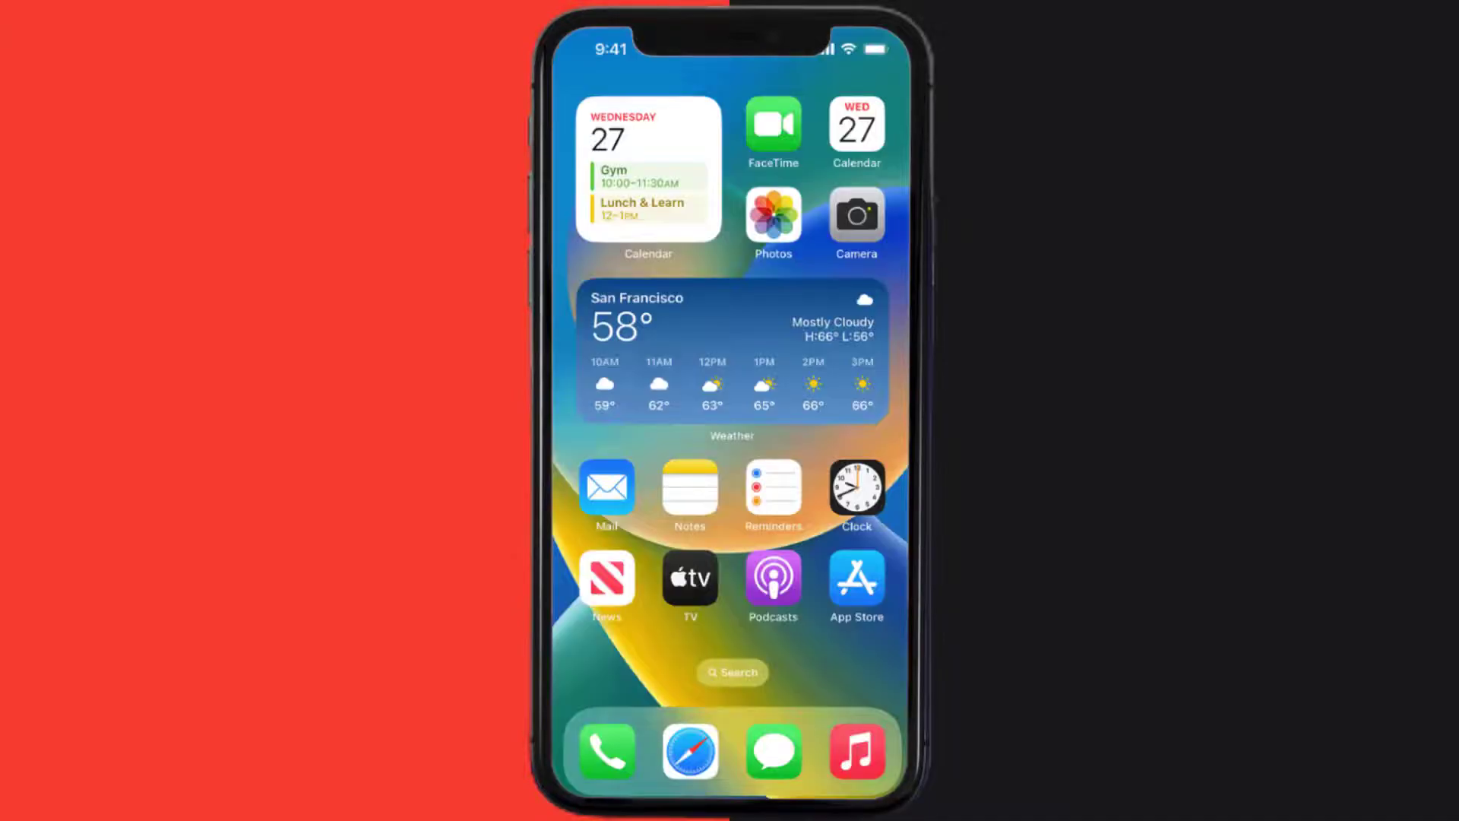
{"action": "left_click", "coordinate": [855, 583]}
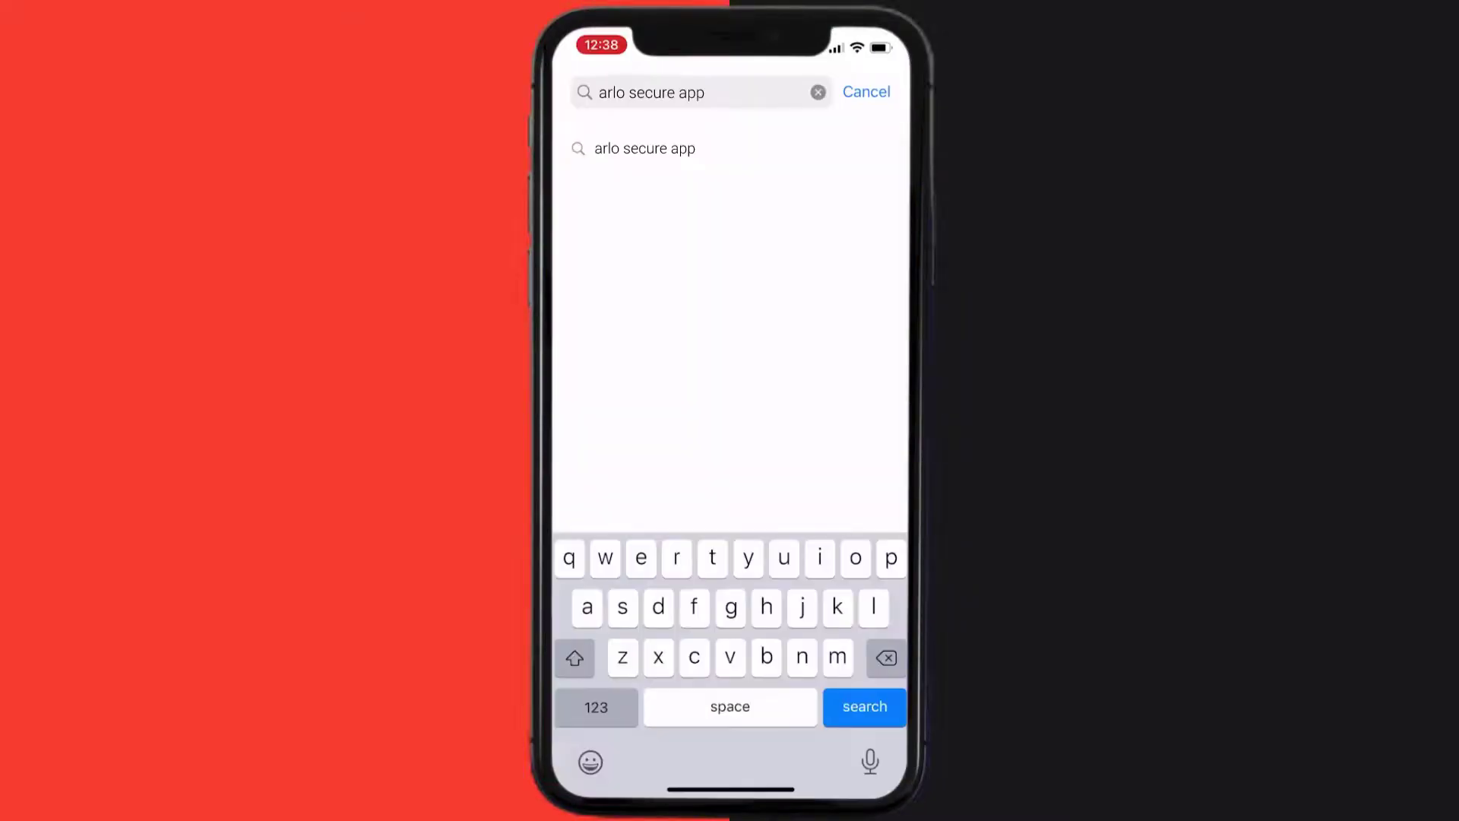
{"action": "left_click", "coordinate": [863, 707]}
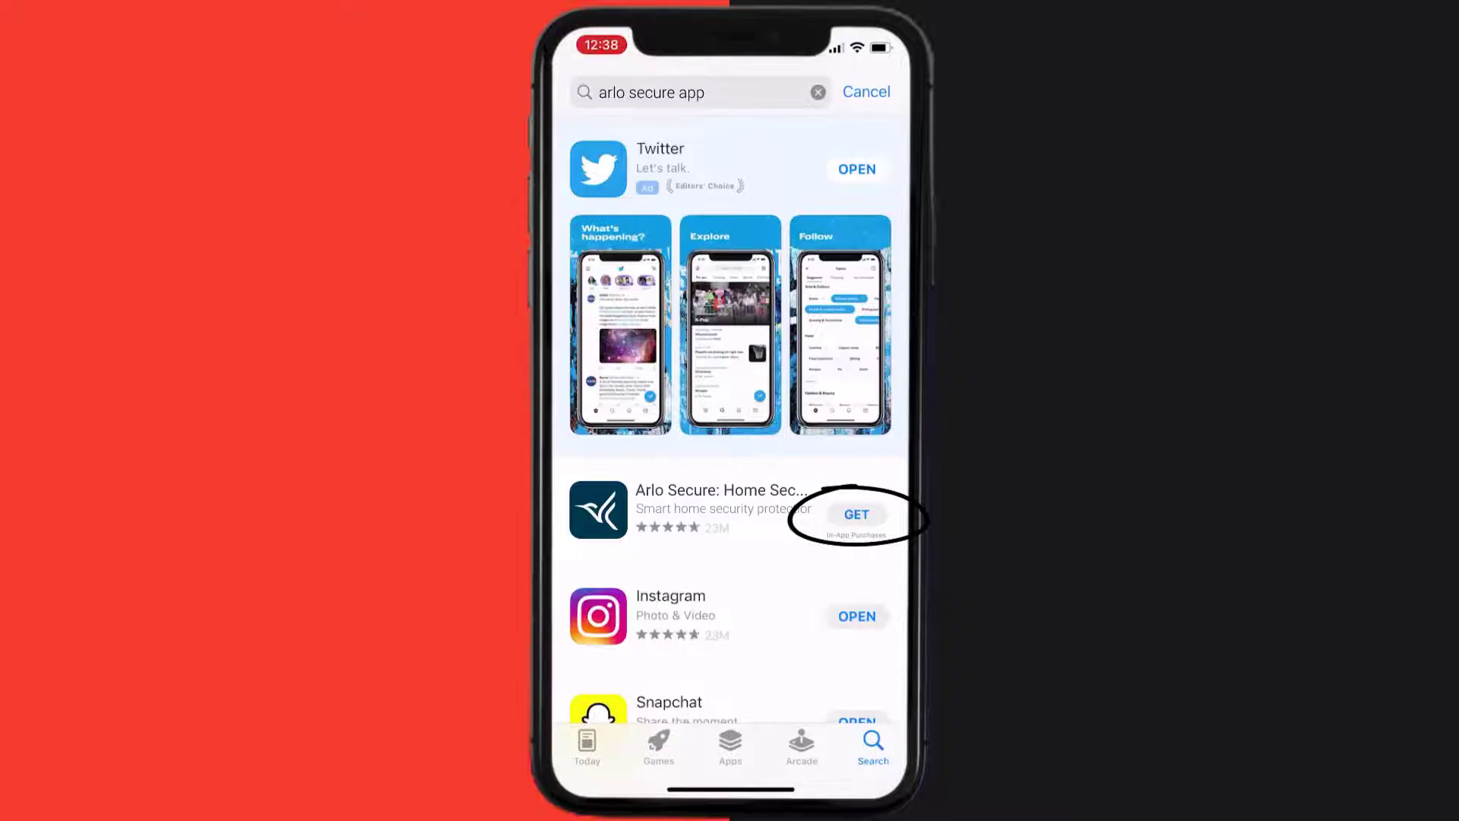
{"action": "left_click", "coordinate": [856, 516]}
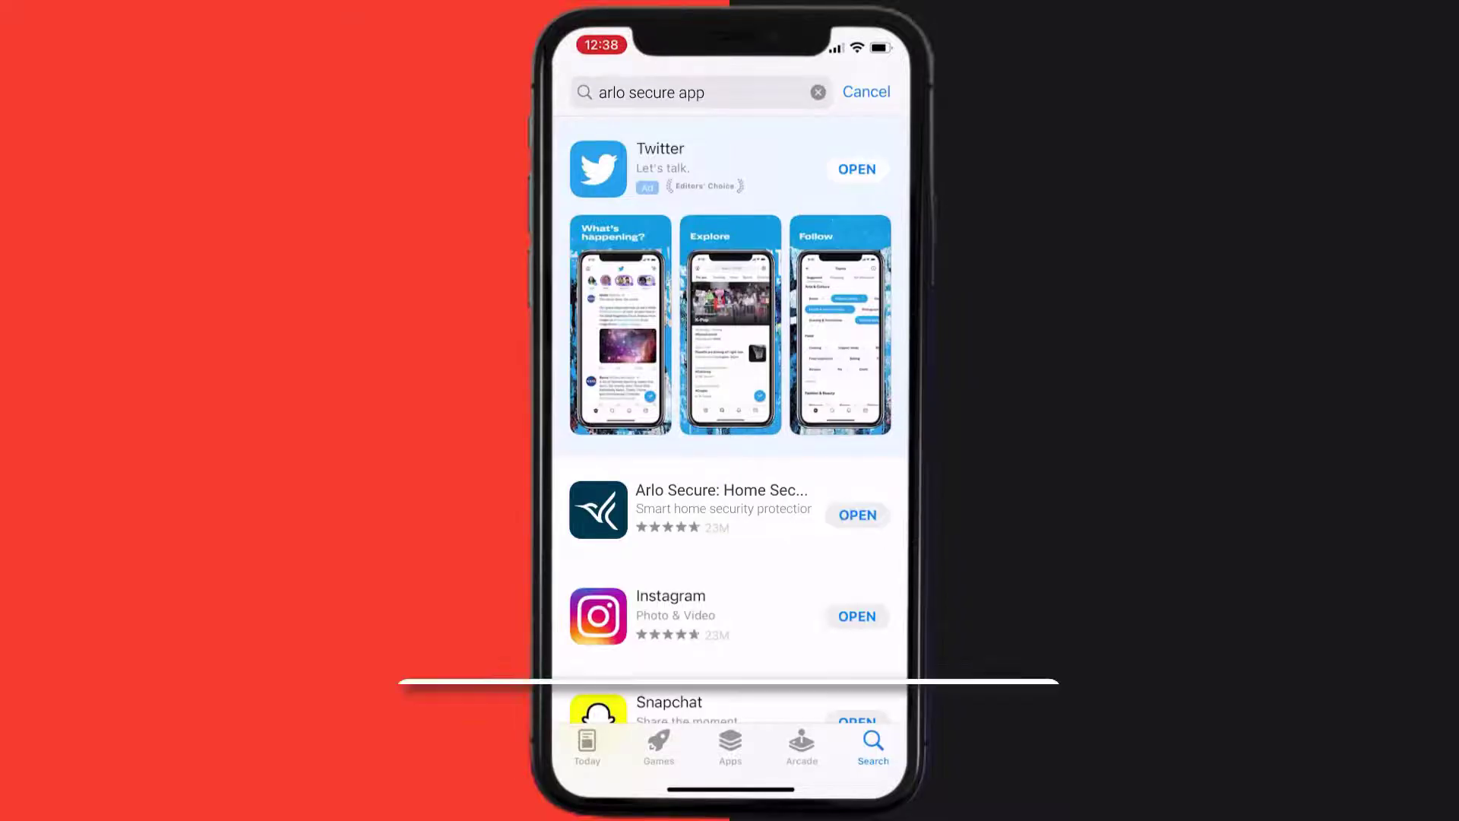